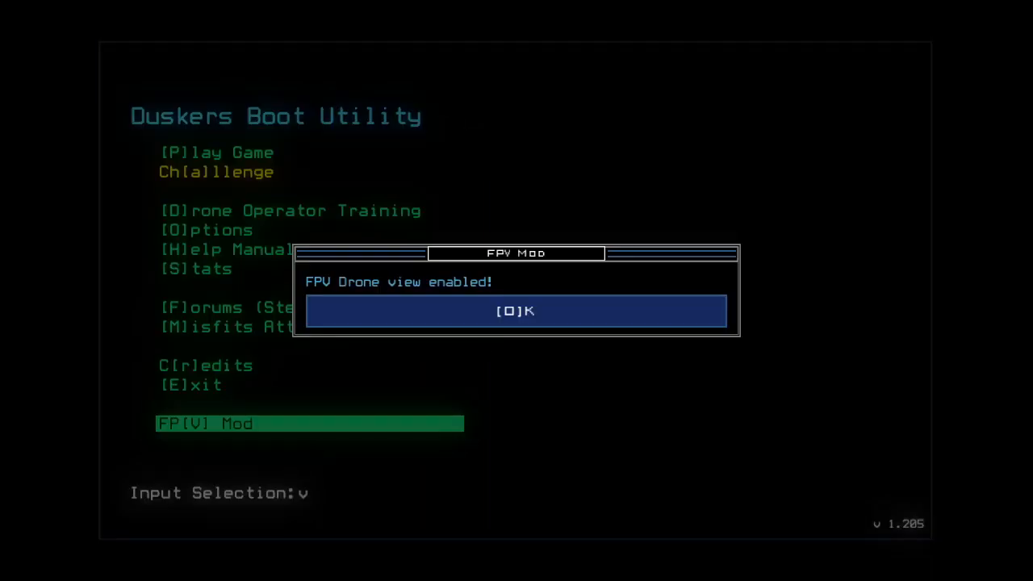
Step: Dismiss the FPV drone view notice to reach the Challenge Launcher
click(515, 311)
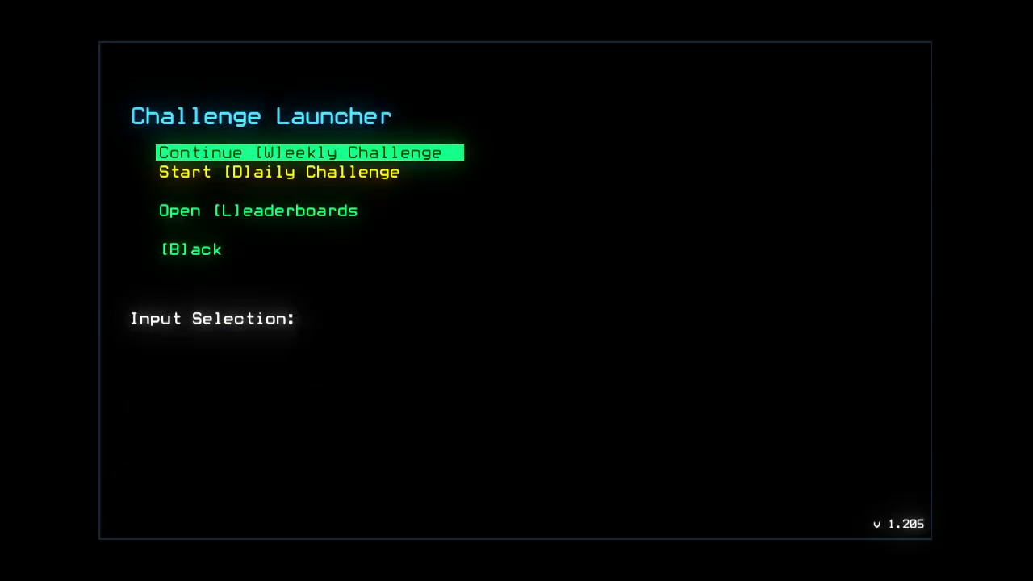
Step: Open the leaderboards for the 01/16/2023 daily challenge
key(L)
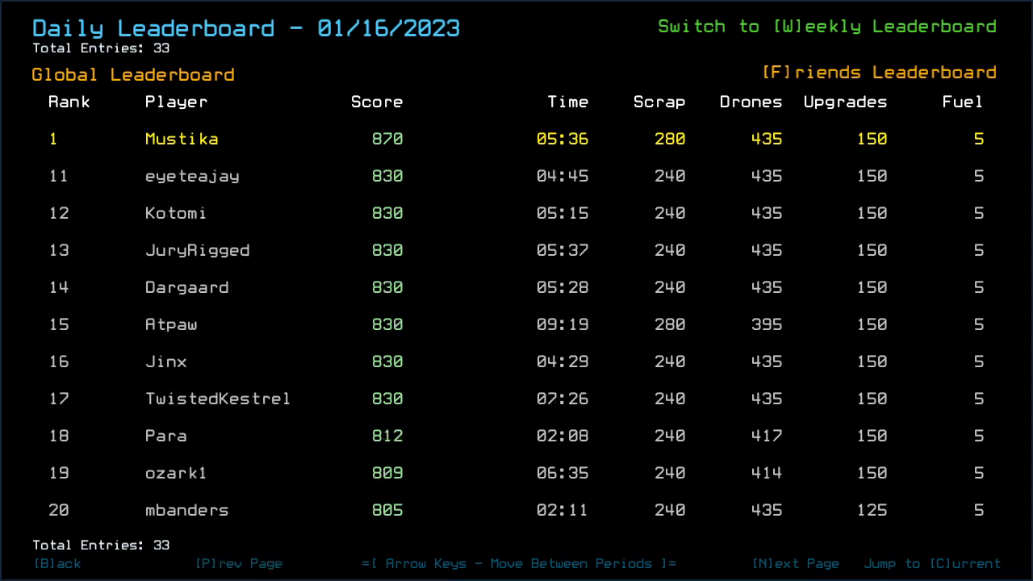
Step: Page through the daily rankings, then start the daily challenge
click(794, 563)
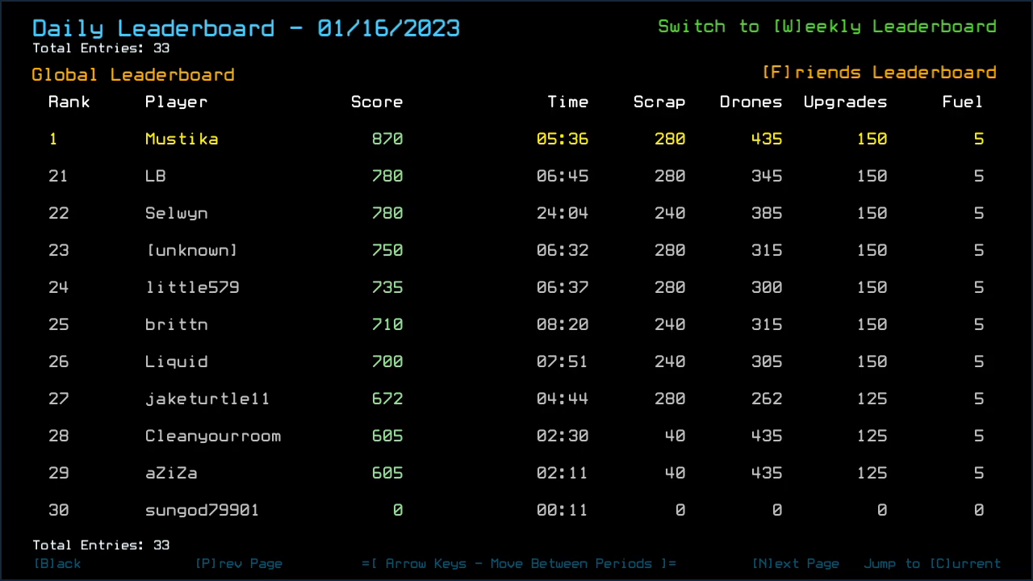
click(776, 562)
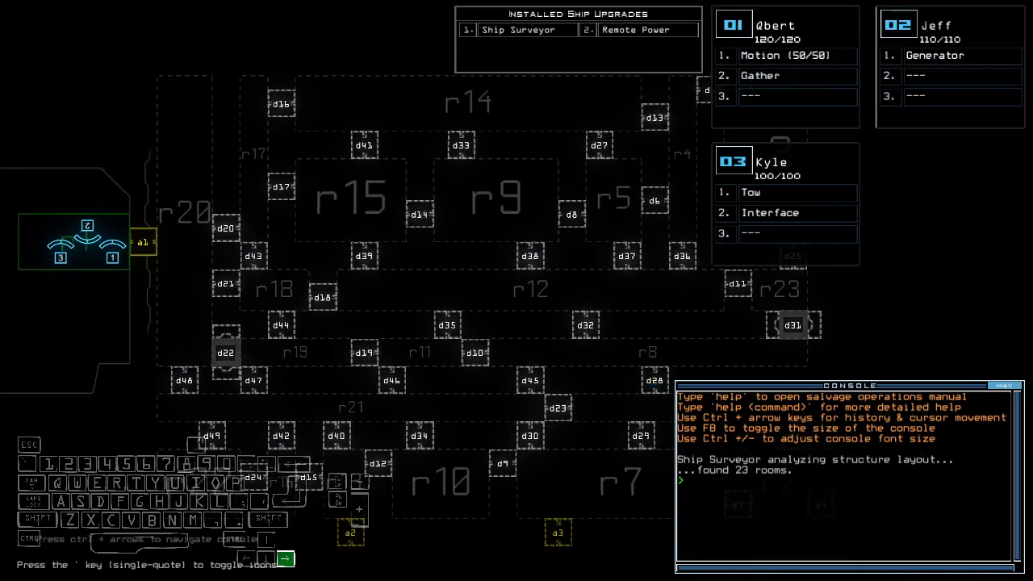
Step: Enter the status command to check the derelict ship
text(status)
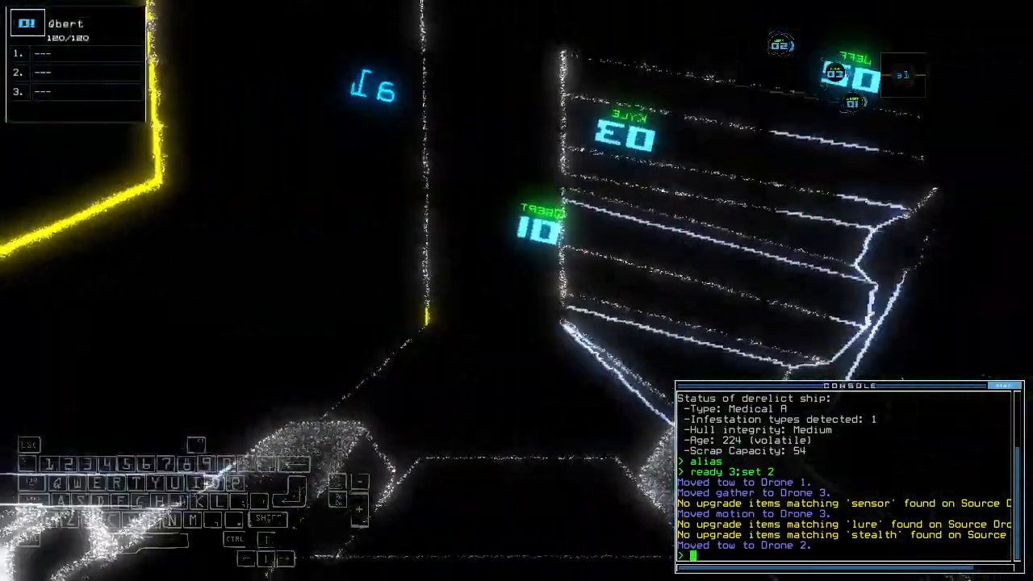
Step: Enter console commands to dock at airlocks a2 and a3 with motion scans
key(')
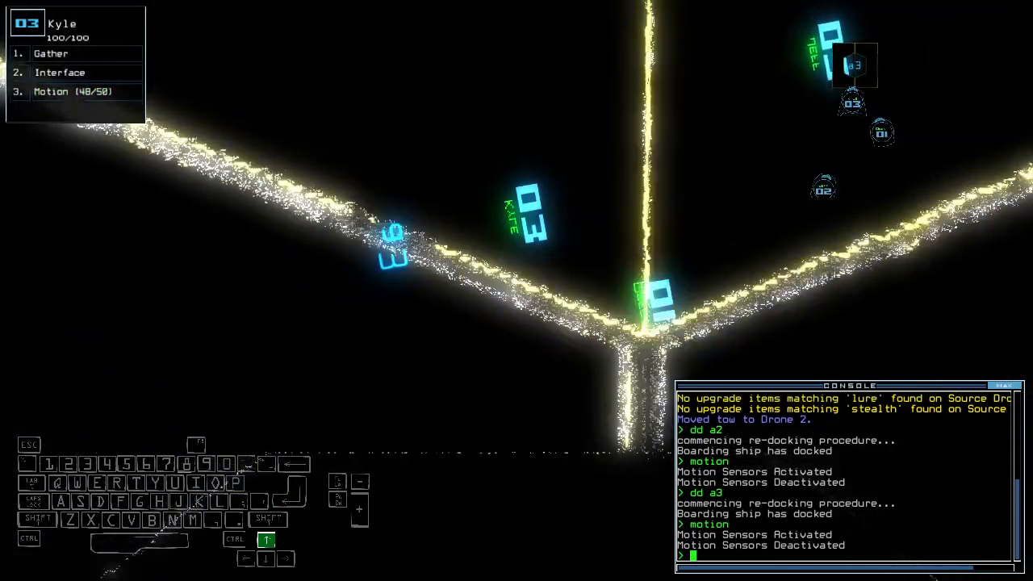
key(')
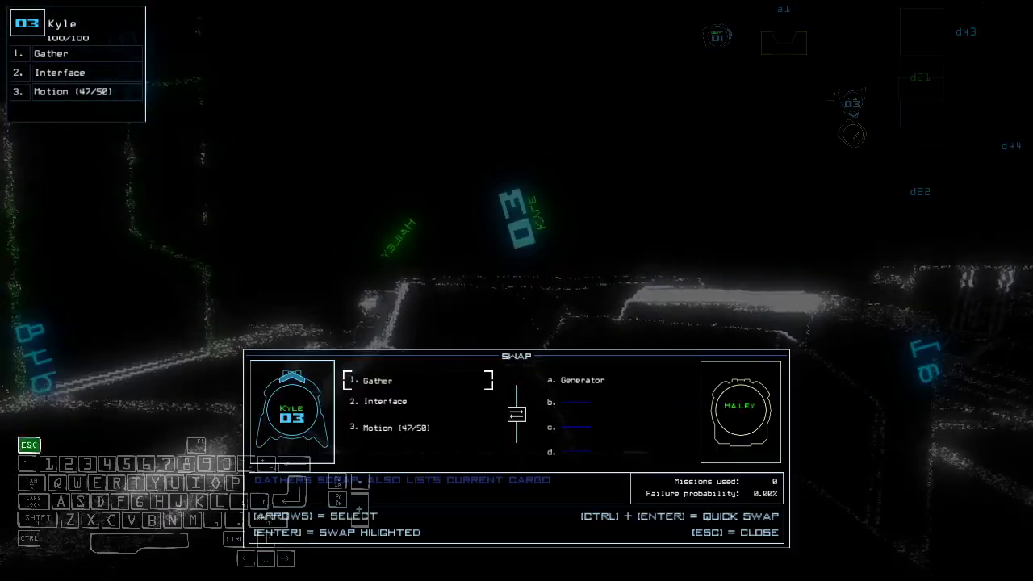
key(Escape)
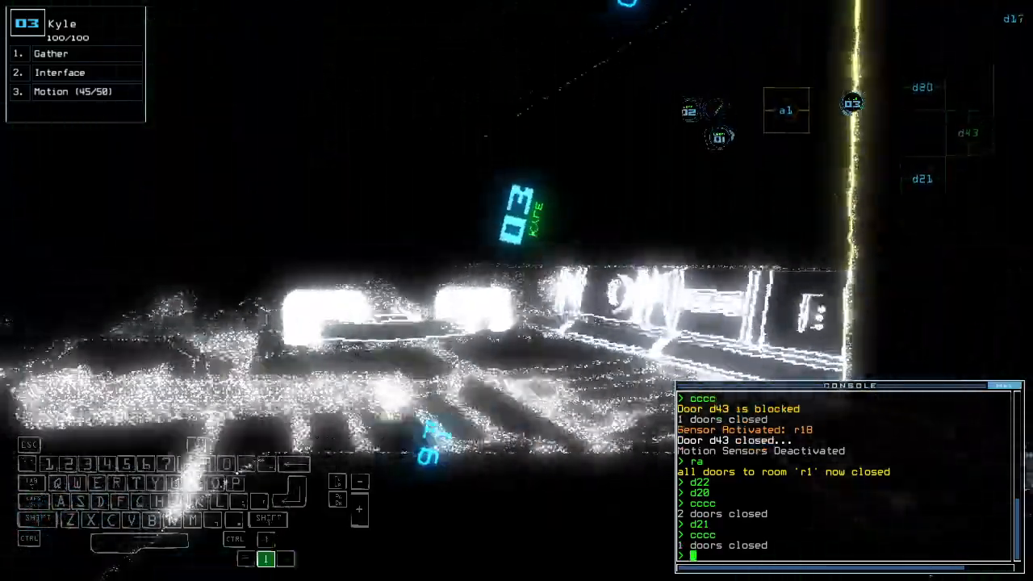
Step: Enter door commands to close d20, d21, d22 and d43
key(d)
text(f)
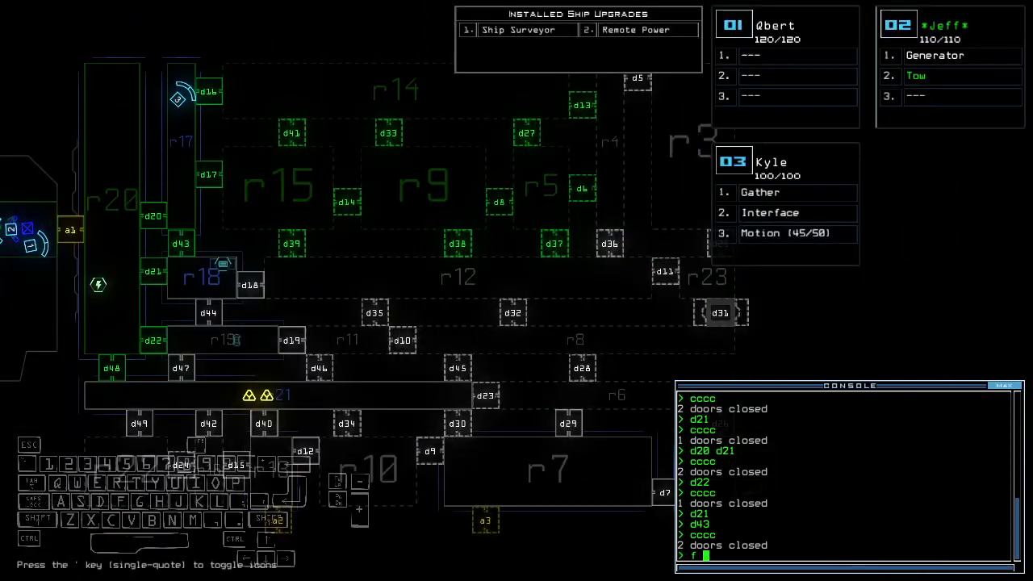
Step: Enter console commands, ending with d14 to move Kyle onward
key(r)
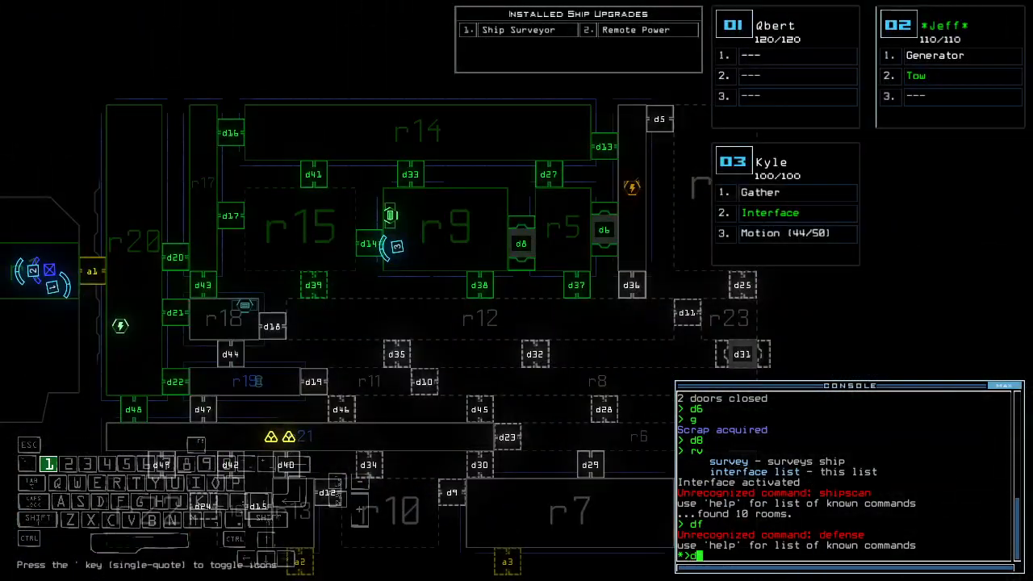
text(d14)
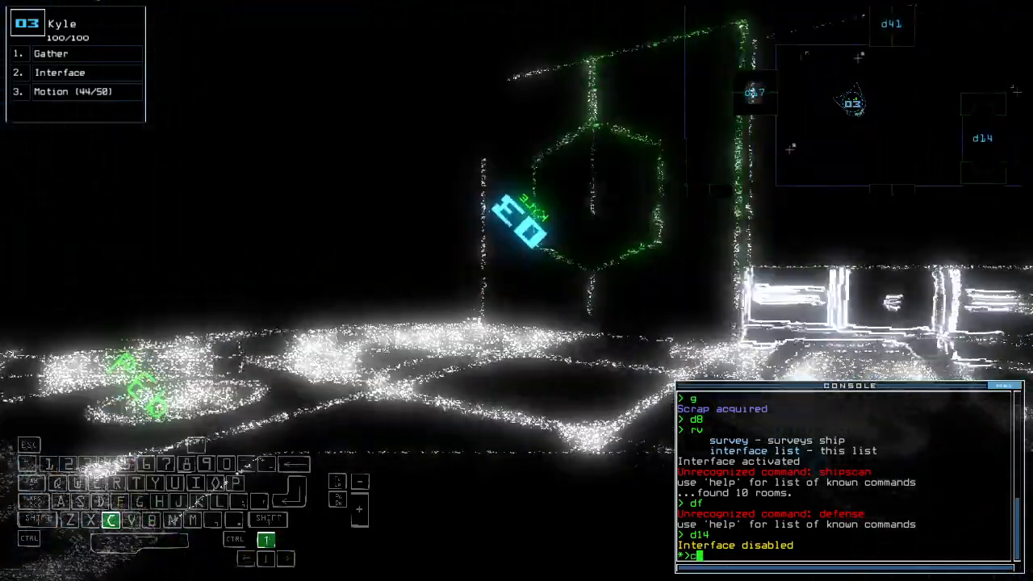
Step: Close three doors with cccc, then enter further console input
text(cccc)
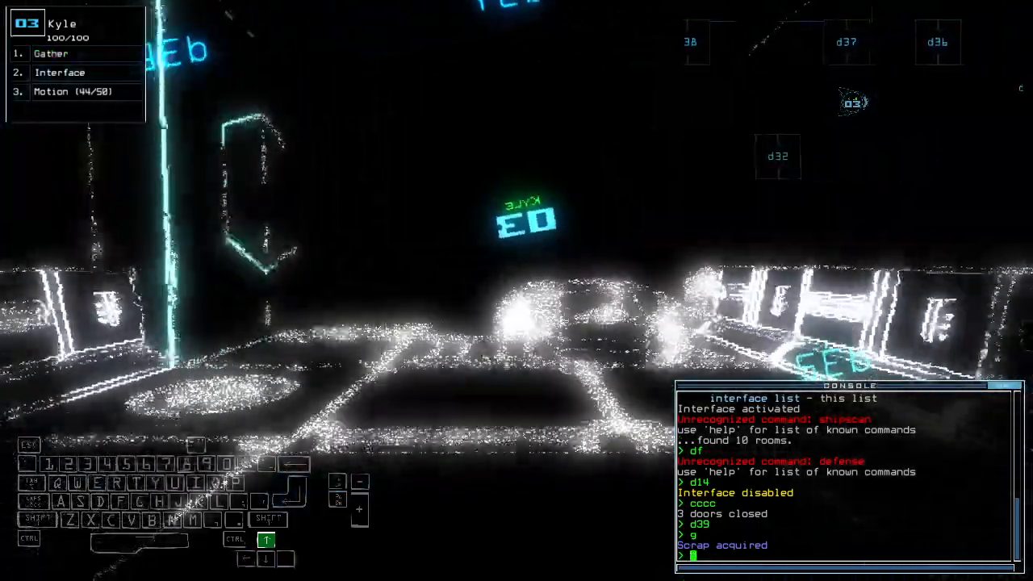
key(')
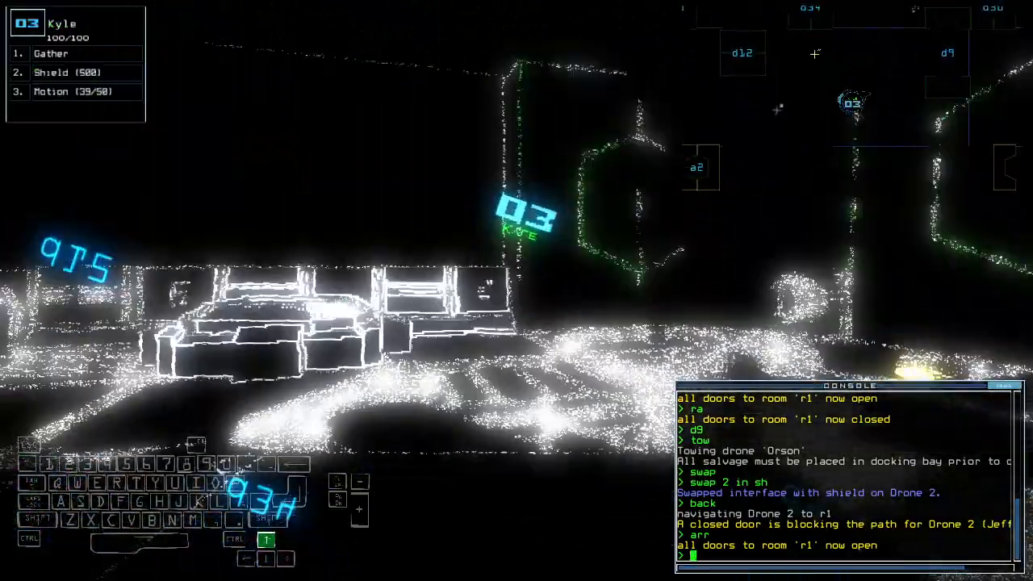
Step: Enter the sh command in the drone console
text(sh)
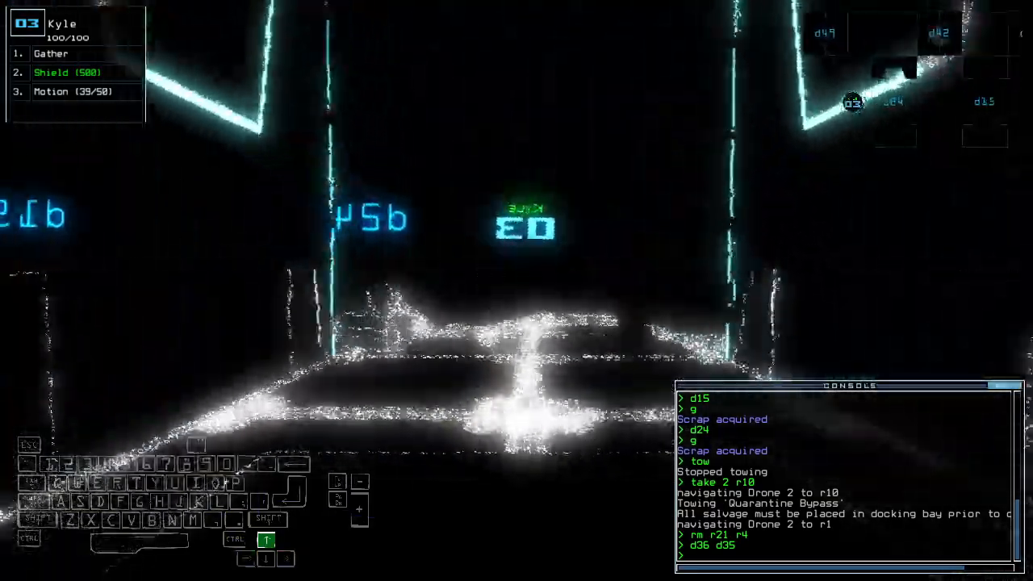
Step: Submit console commands closing doors such as d21, d18 and d35 around r20
key(r)
text(rm r4 r21)
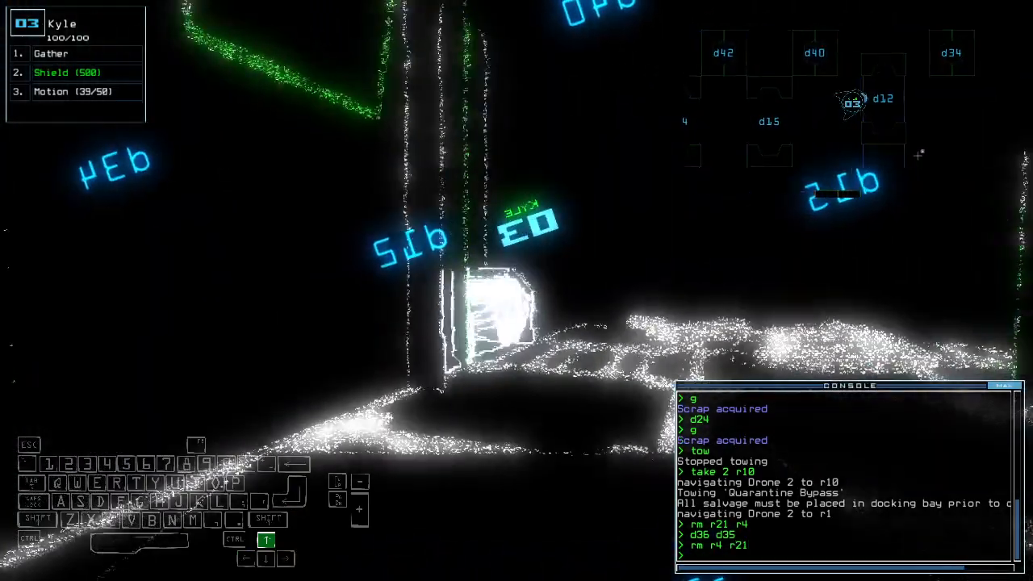
key(')
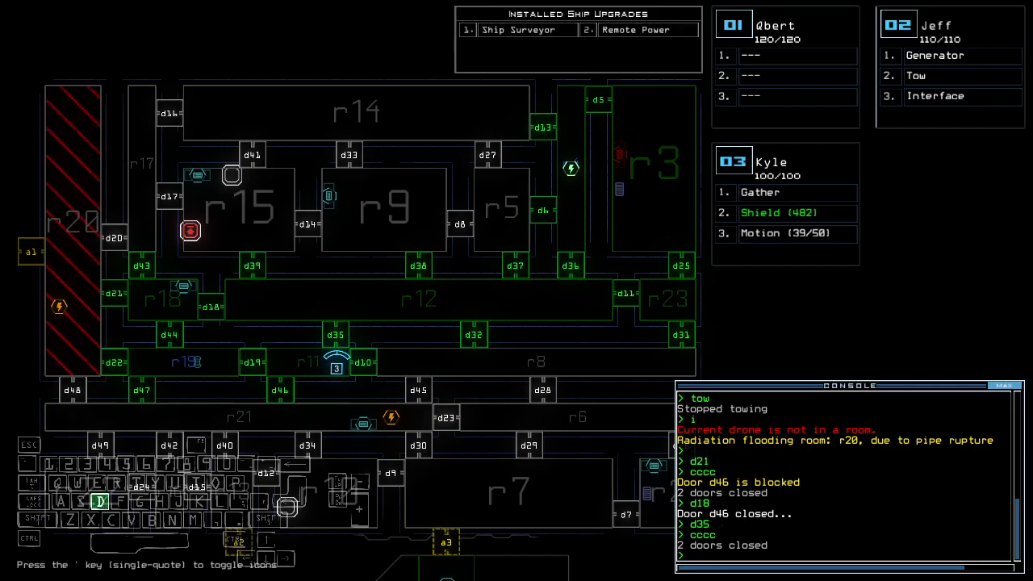
Step: Enter the door commands d44 and d18 to seal doors near r18 and r20
text(d44 d18)
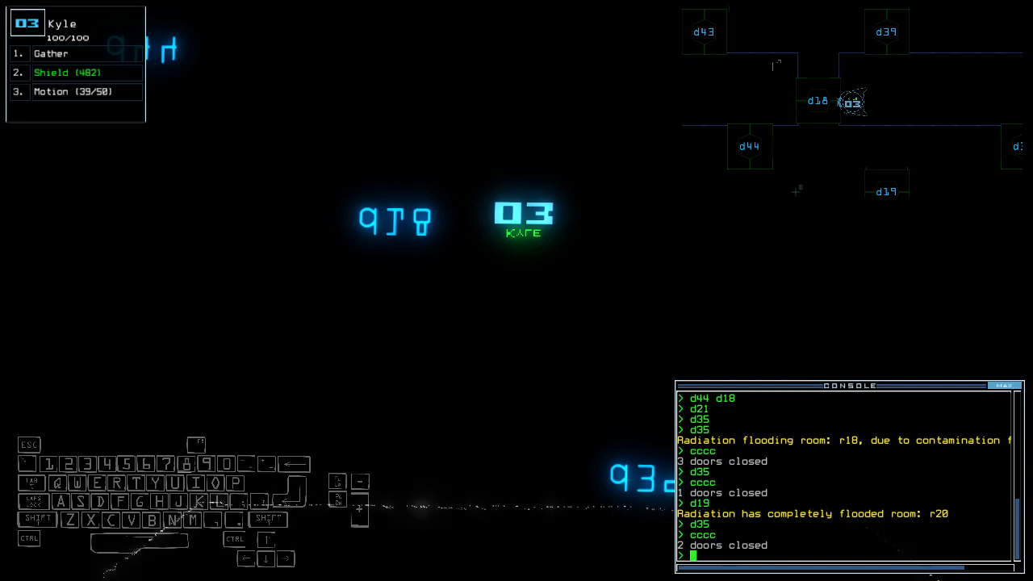
Step: Enter door command d18 while preparing the drones to leave the ship
text(d)
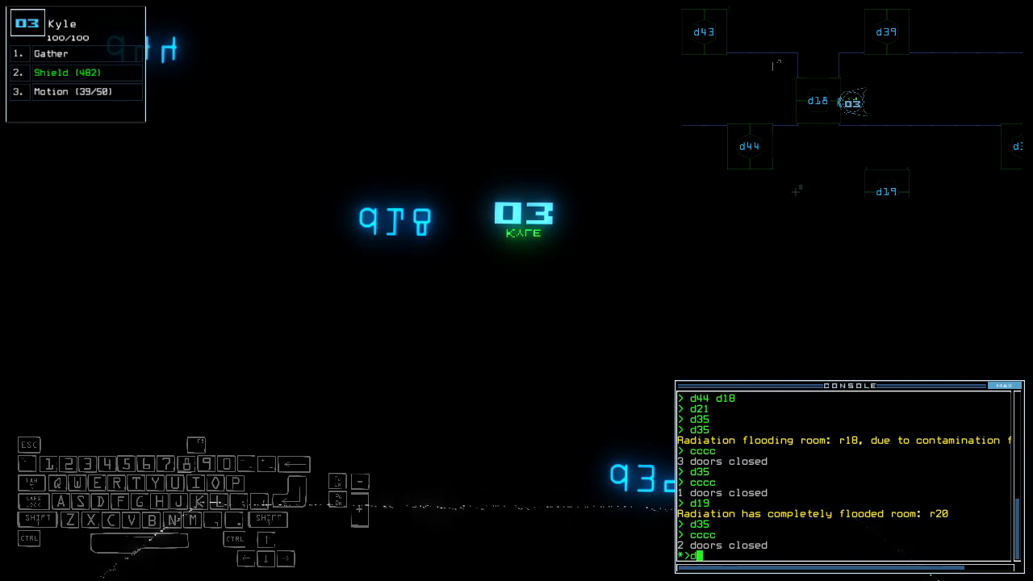
text(18)
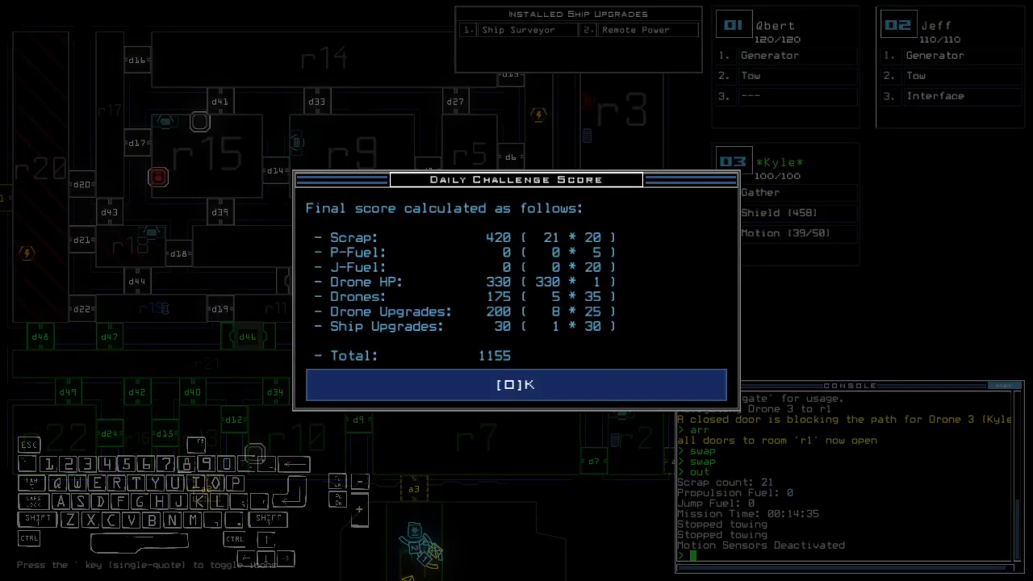
Step: Dismiss the 1155 score summary and page the daily leaderboard to ranks 11–20
click(515, 385)
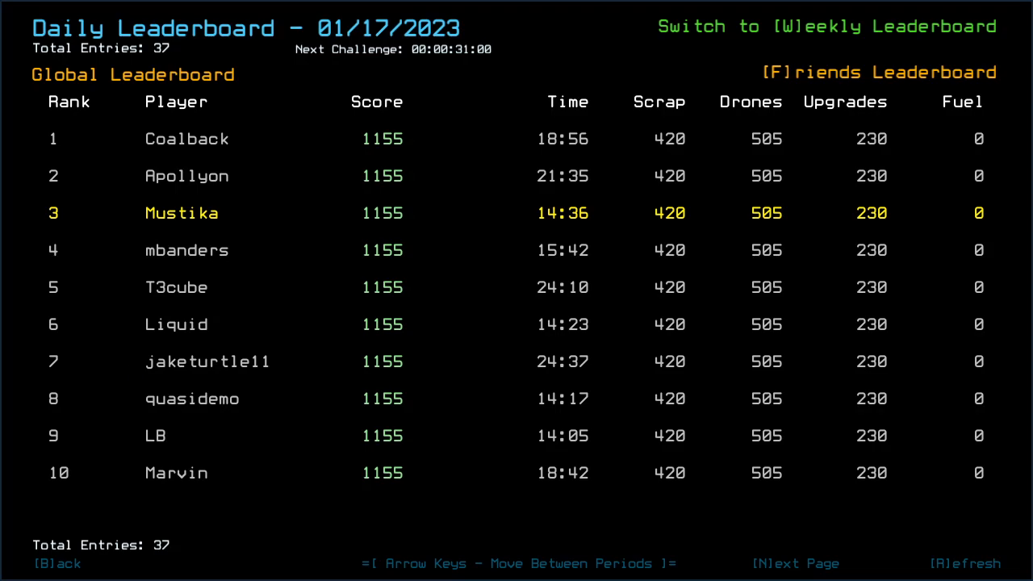
click(790, 561)
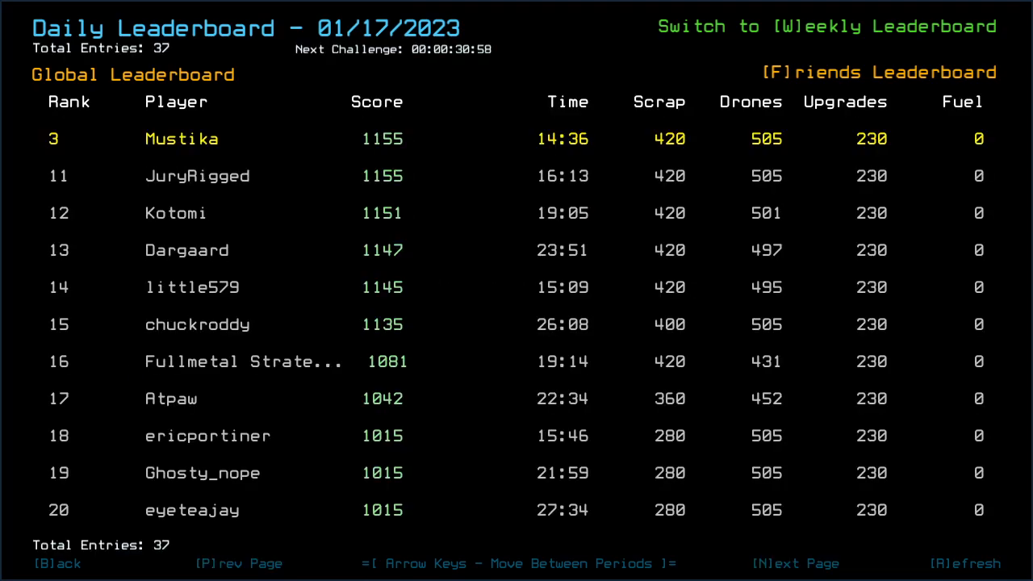